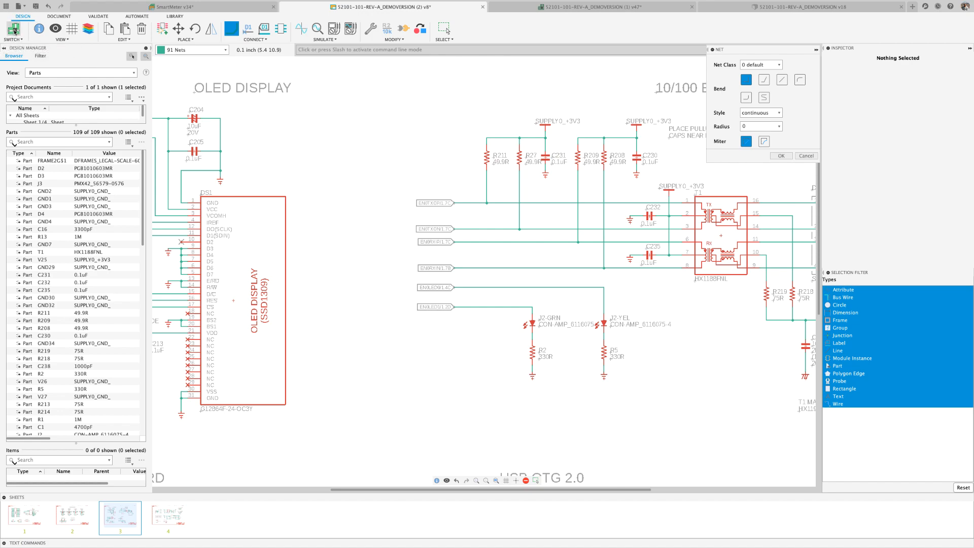
Switch to the board design containing resistor R27
{"action": "left_click", "coordinate": [611, 7]}
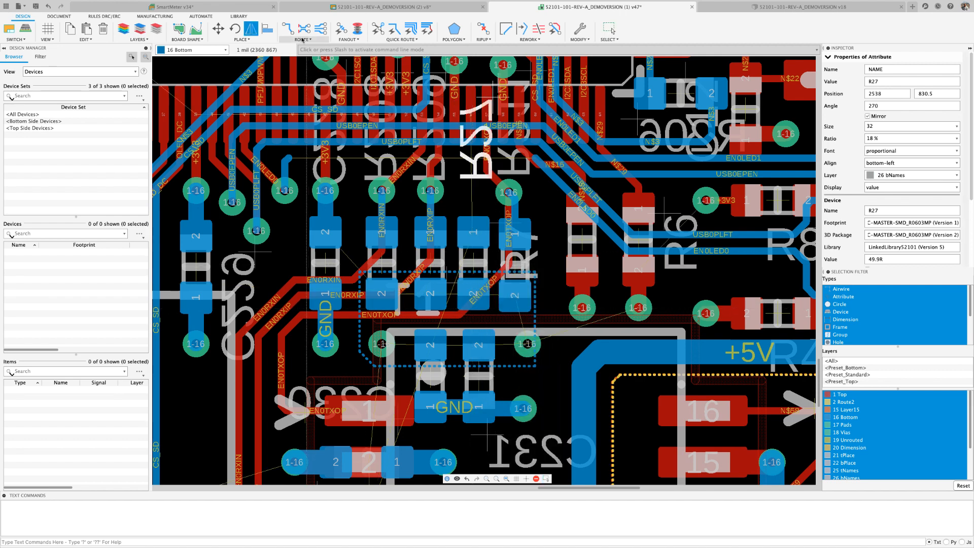
{"action": "left_click", "coordinate": [286, 27]}
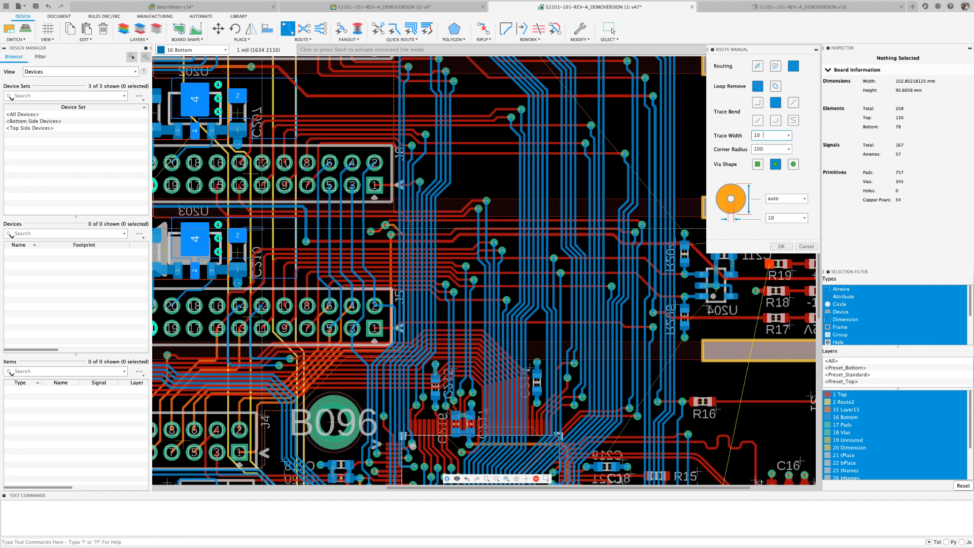
Start a new 10 mil trace from a pad on layer 1 Top, dropping a via
{"action": "left_click", "coordinate": [191, 49]}
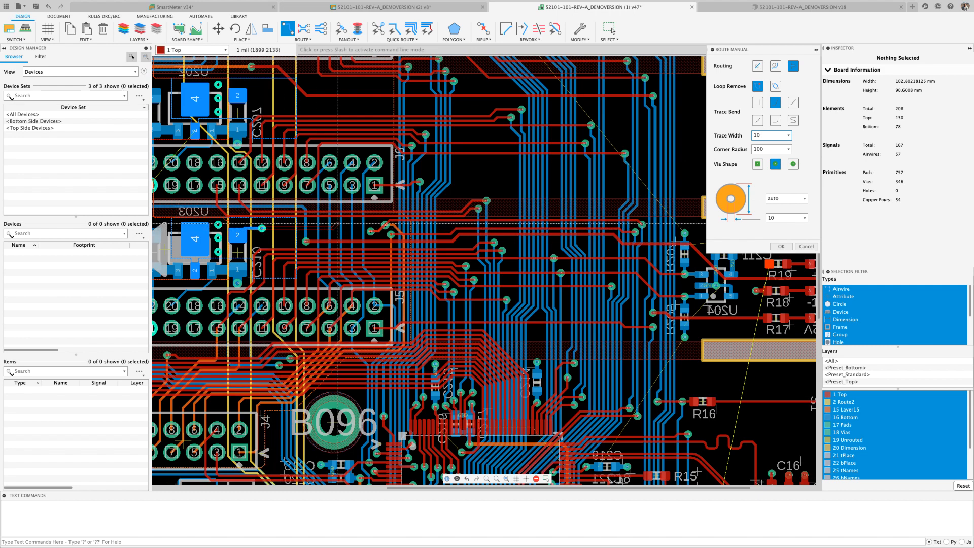